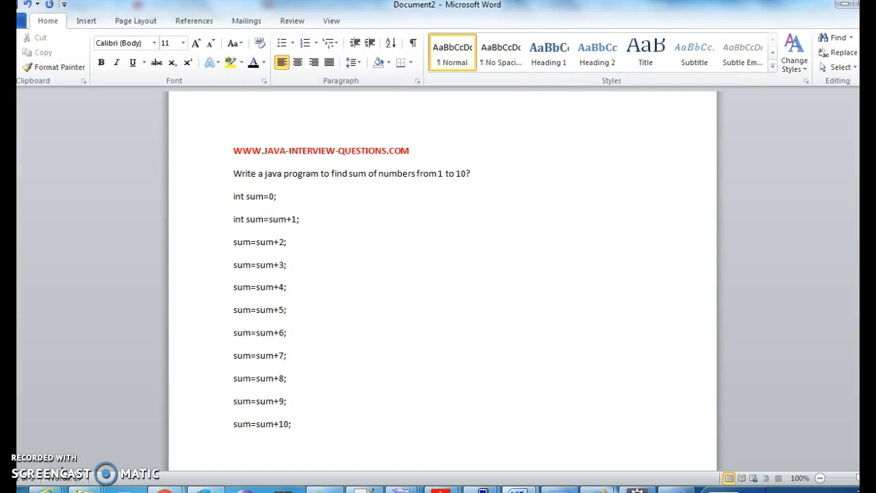
- Walk through the Word notes' int sum=0; and sum=sum+2 lines to explain them
left_click(291, 425)
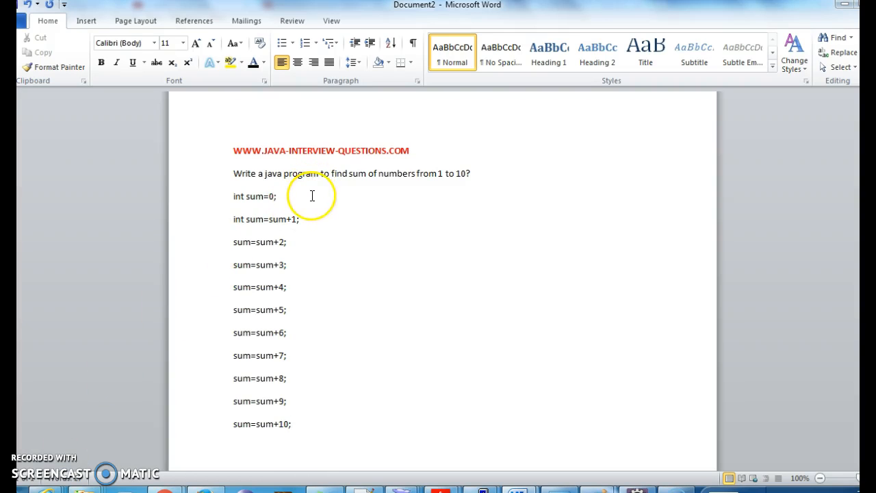
triple_click(255, 197)
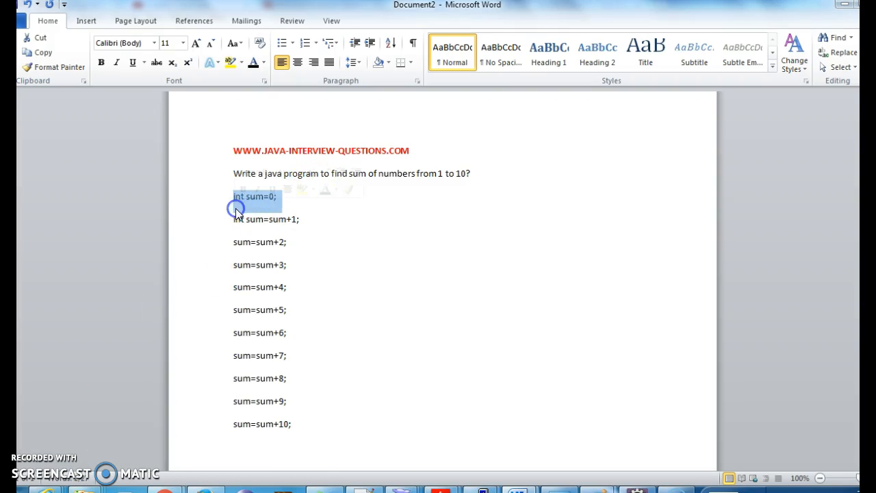
left_click(276, 198)
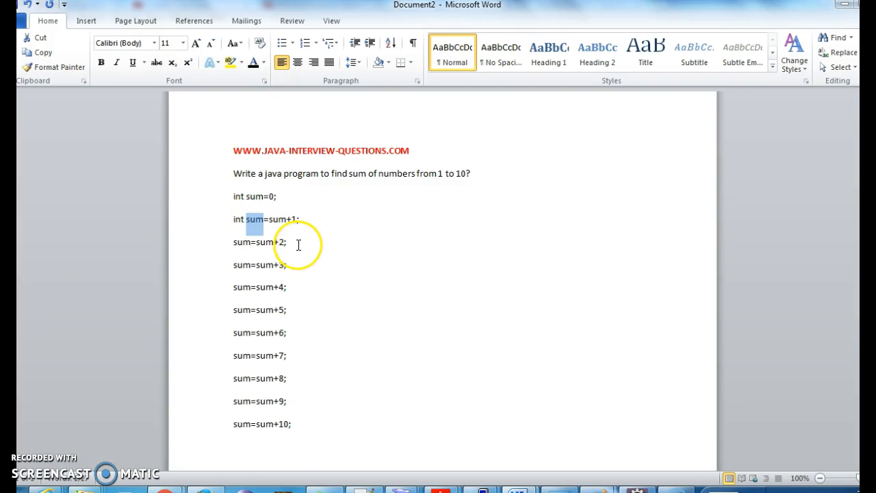
left_click(288, 243)
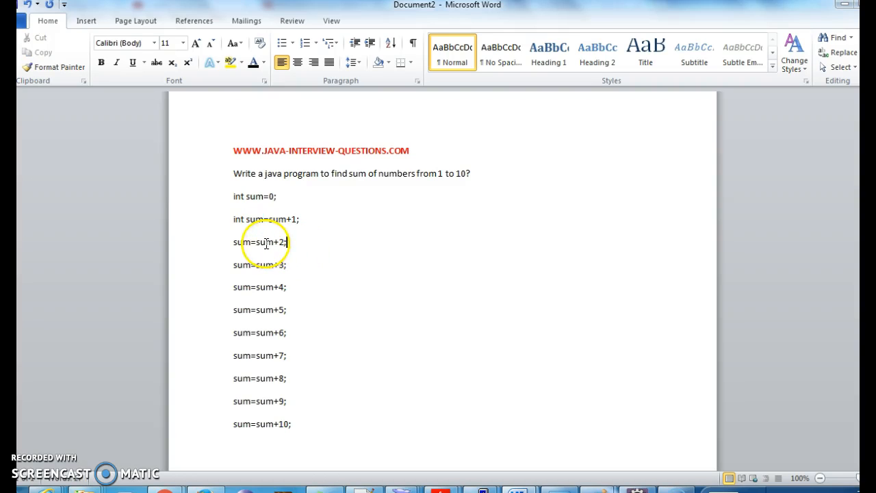
double_click(266, 241)
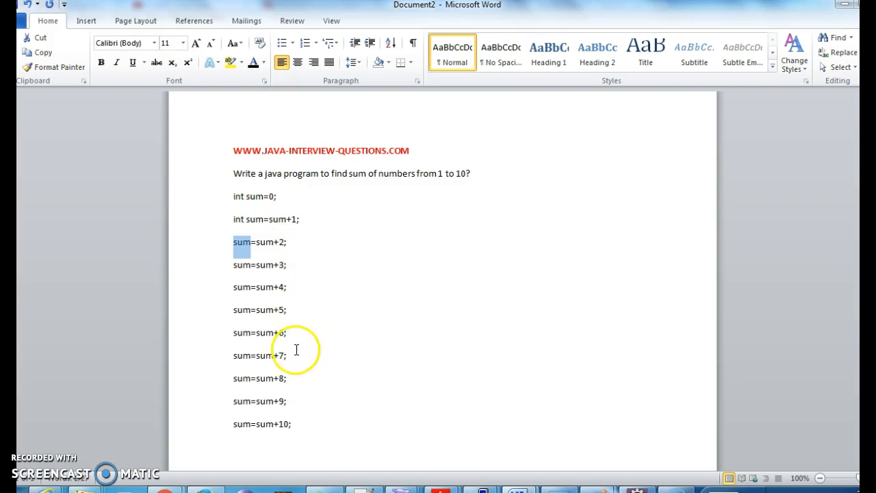
mouse_move(314, 413)
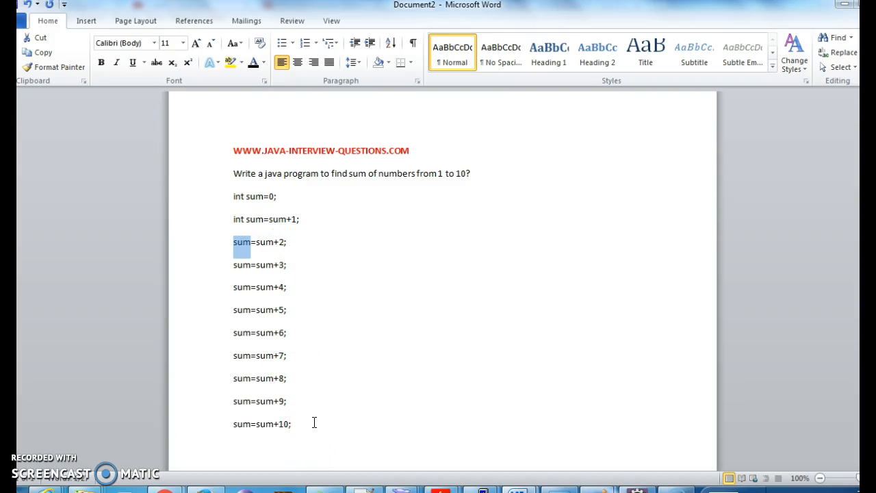
mouse_move(293, 290)
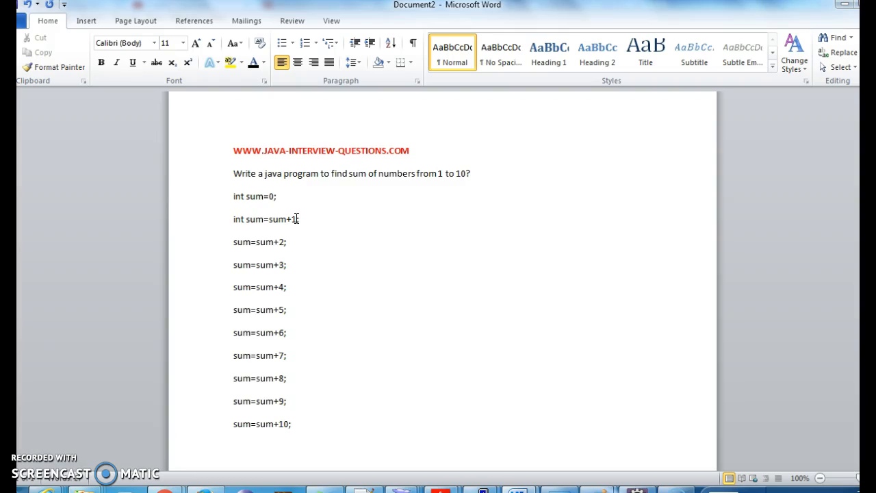
- Point through the remaining sum=sum+... lines, then move over to the Eclipse workspace
left_click(287, 242)
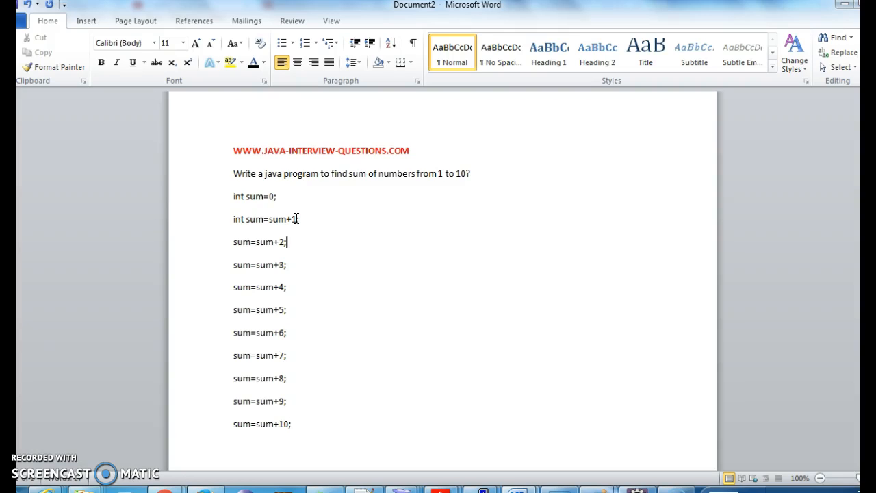
left_click(287, 333)
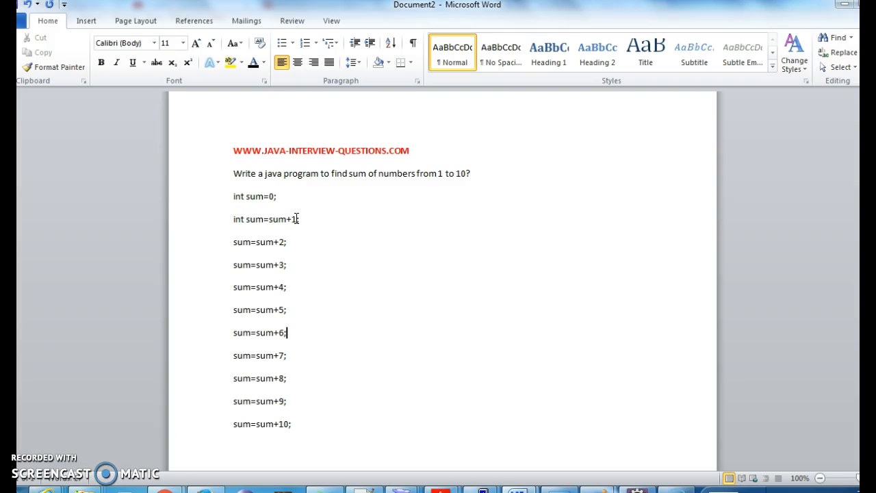
left_click(287, 378)
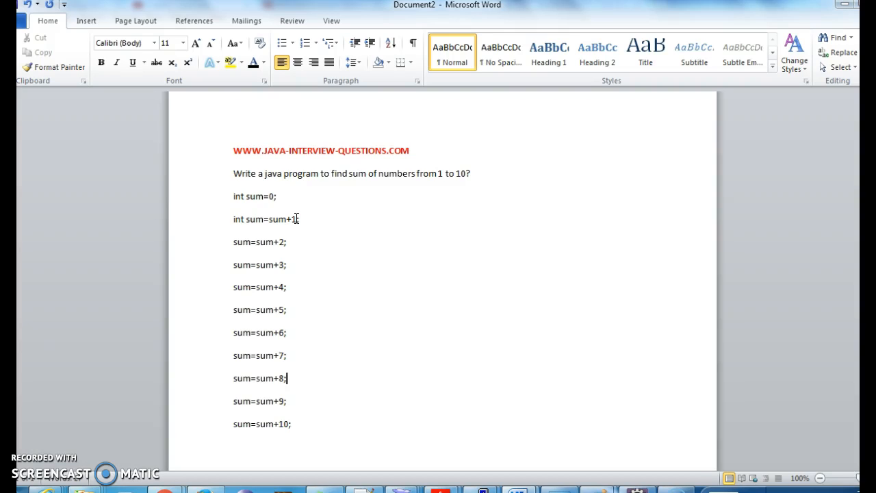
left_click(288, 287)
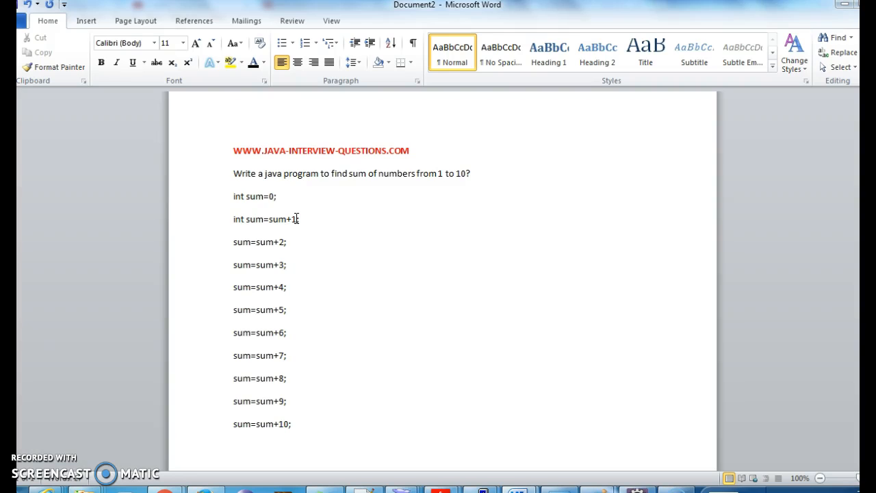
left_click(288, 266)
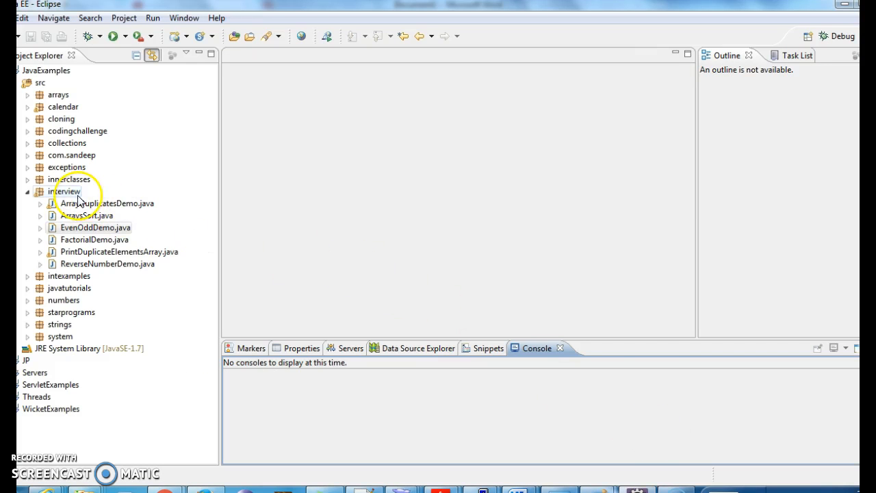
- Create the new public class SumOftenDemo in the interview package via New > Class
right_click(67, 191)
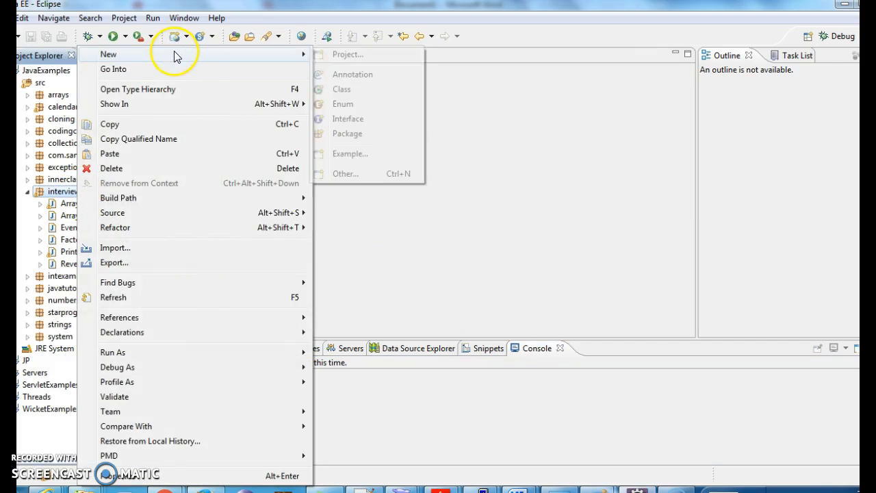
left_click(341, 89)
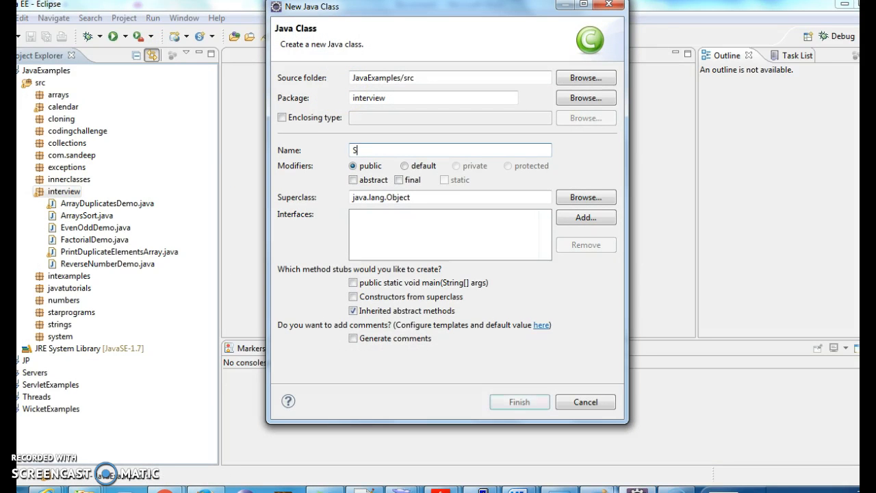
type("umOf")
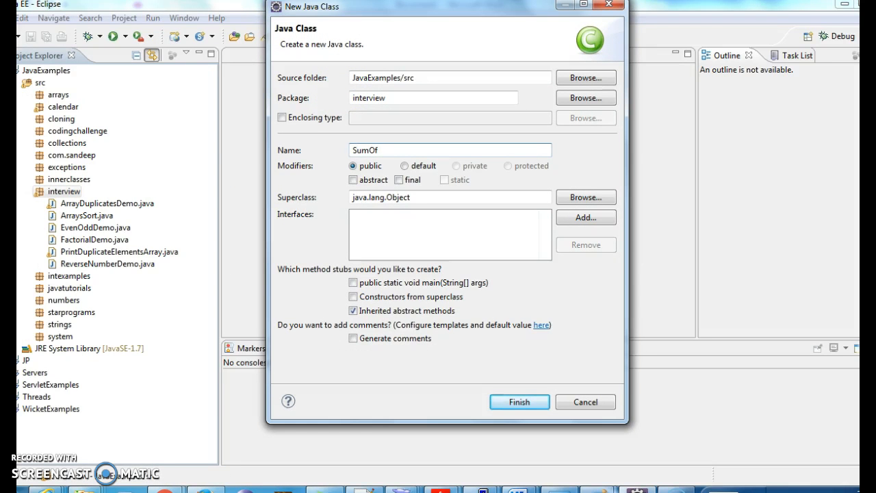
type("1")
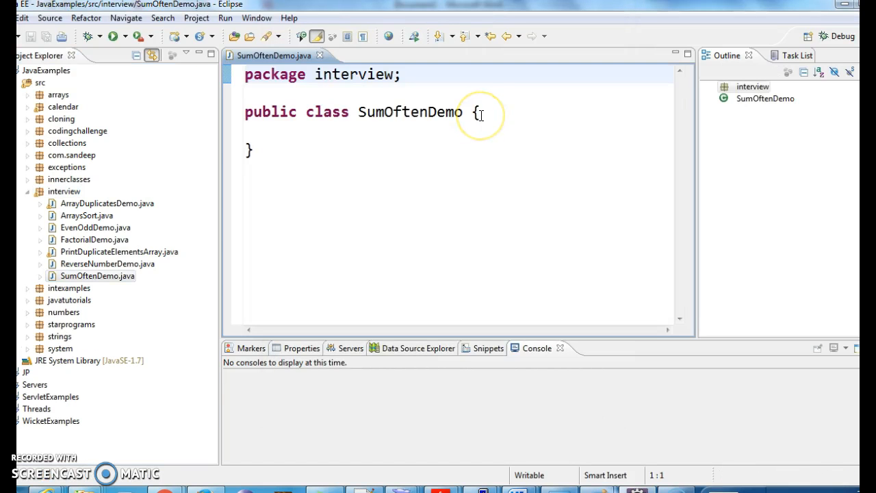
- Add a main method declaring int sum=0;
type("mI")
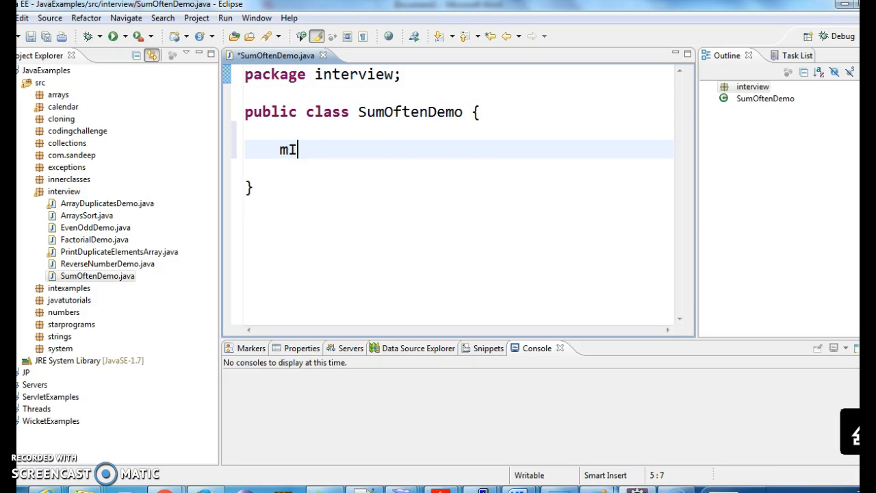
type("ain(String[] args) {")
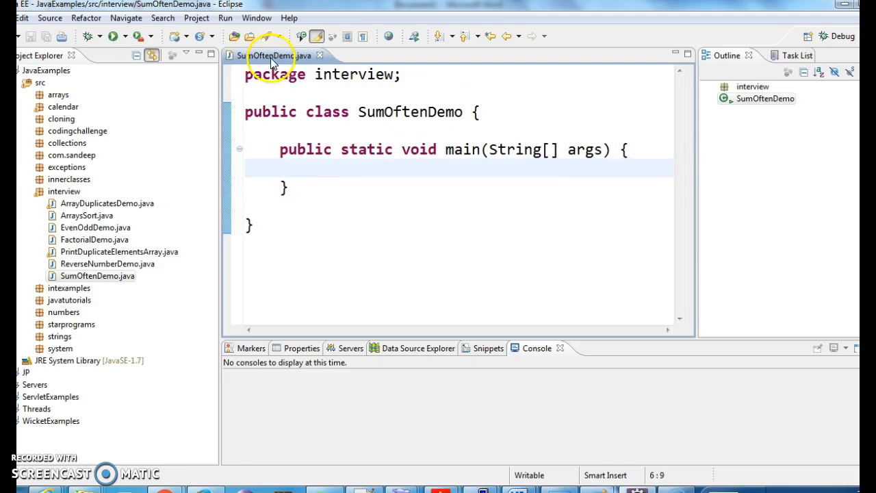
type("i")
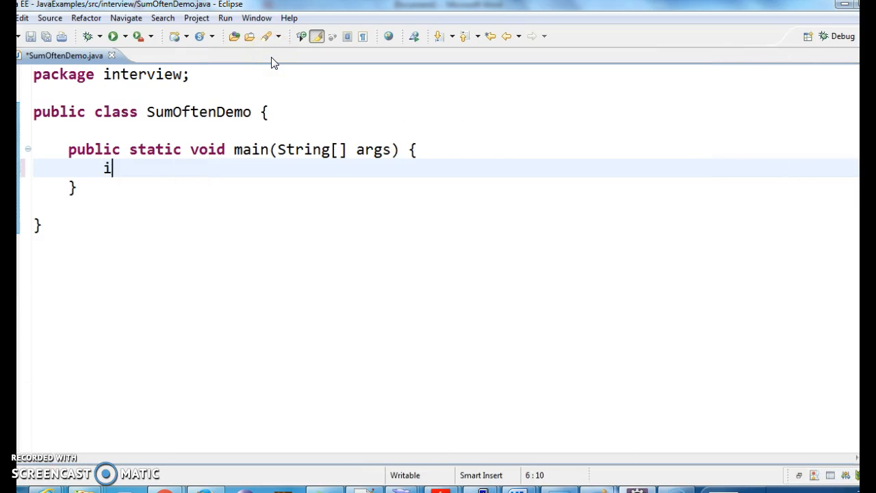
type("nt sum=0")
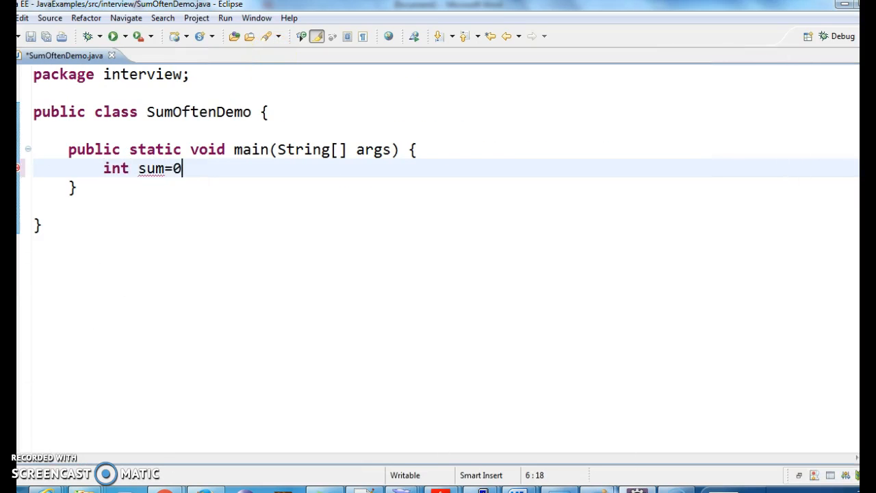
type(";")
type("for(int ")
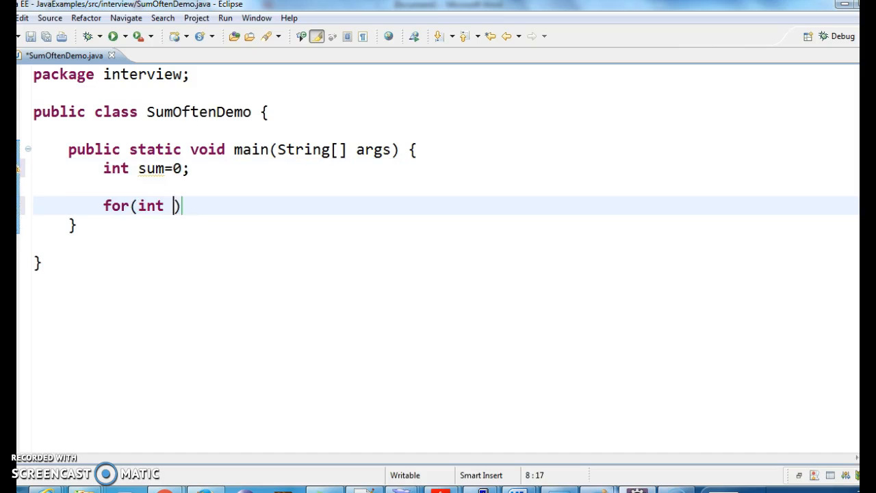
- Write a for loop from i=1 to i<=10 adding sum=sum+i;, then print sum
type("i=1;")
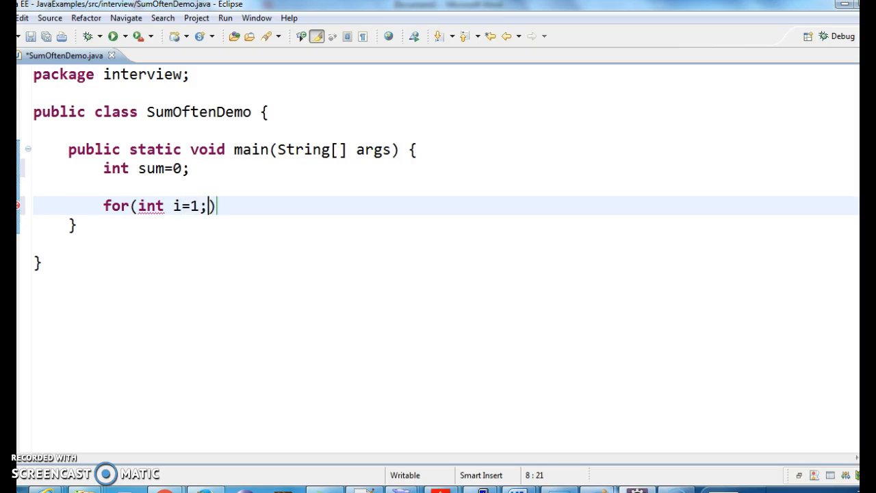
type("i<")
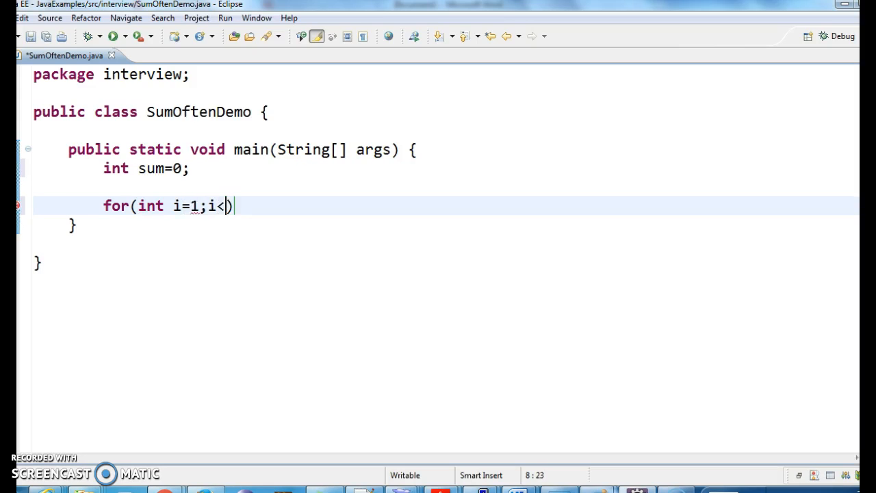
type("=10;")
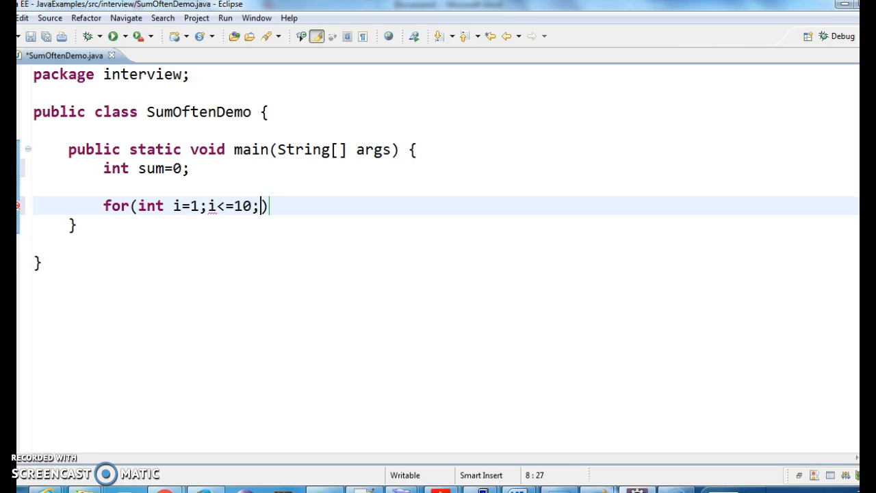
type("i++")
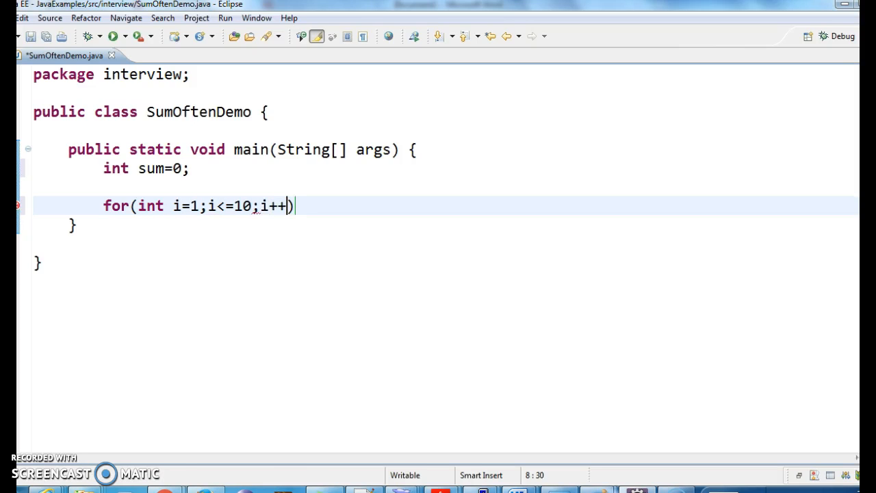
type("{")
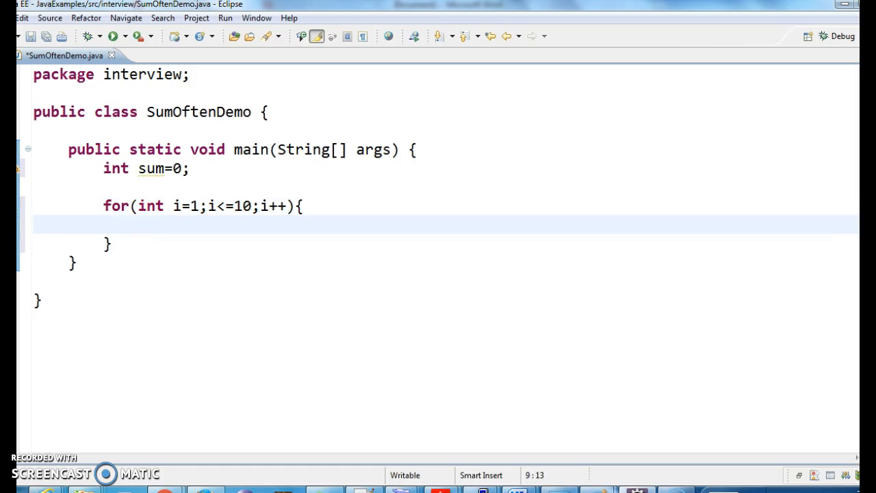
type("sum=sum")
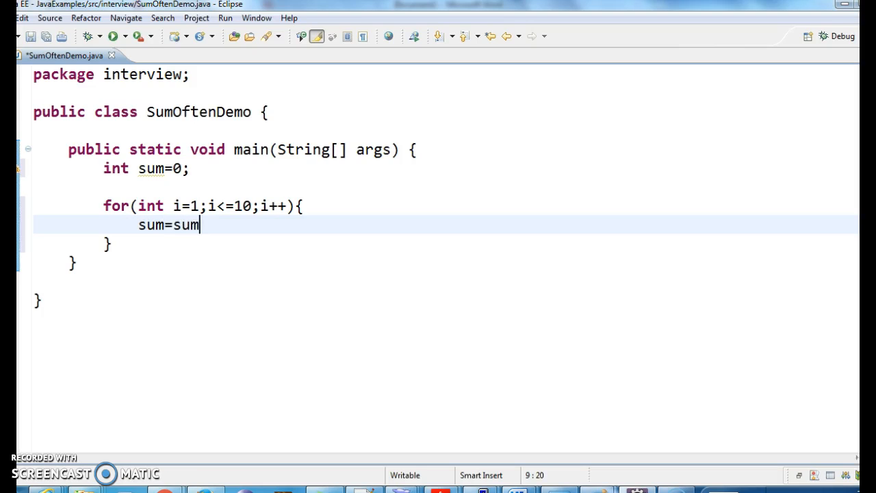
type("+i;")
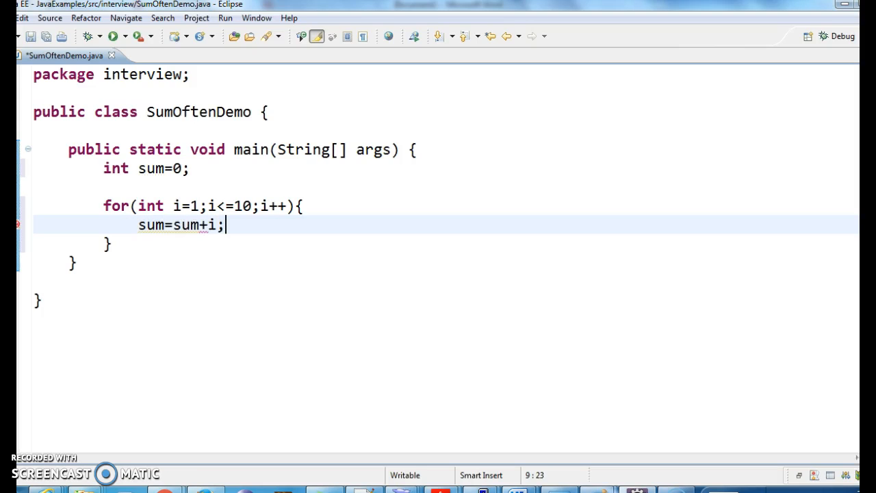
mouse_move(222, 224)
type("System.out.println();")
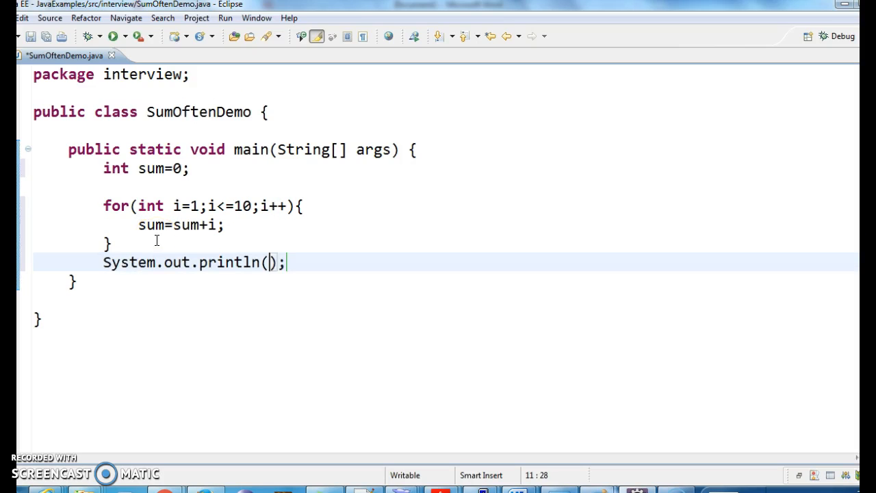
type("sum")
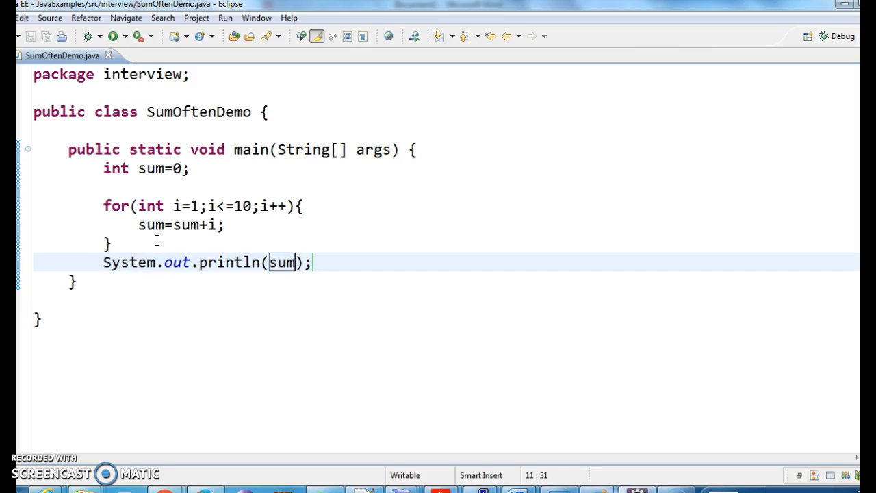
- Delete the 10 from the loop condition, leaving i<= empty
double_click(152, 169)
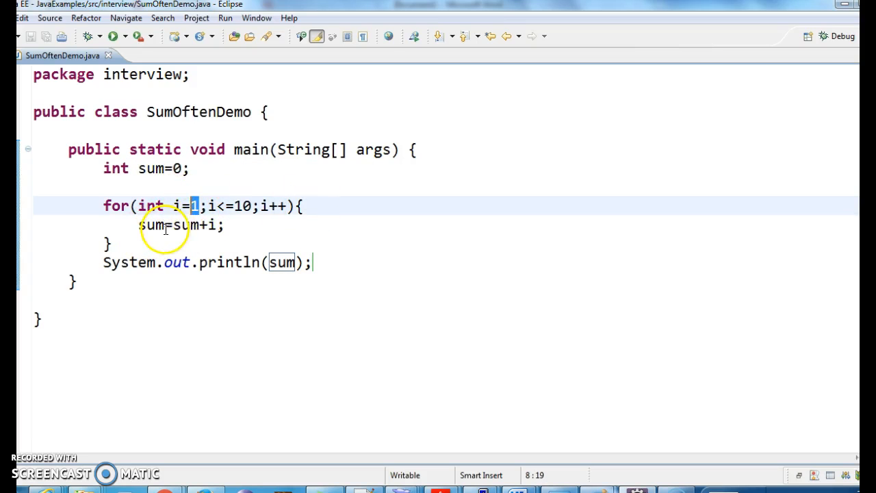
mouse_move(180, 236)
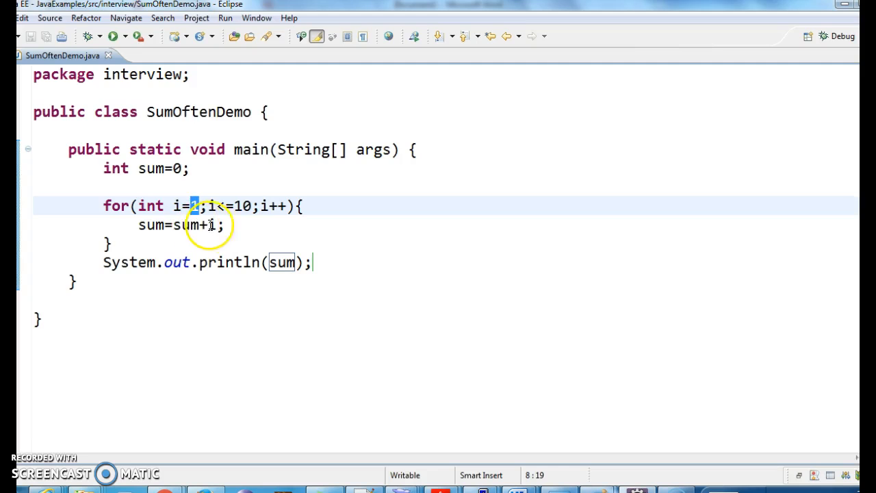
mouse_move(226, 227)
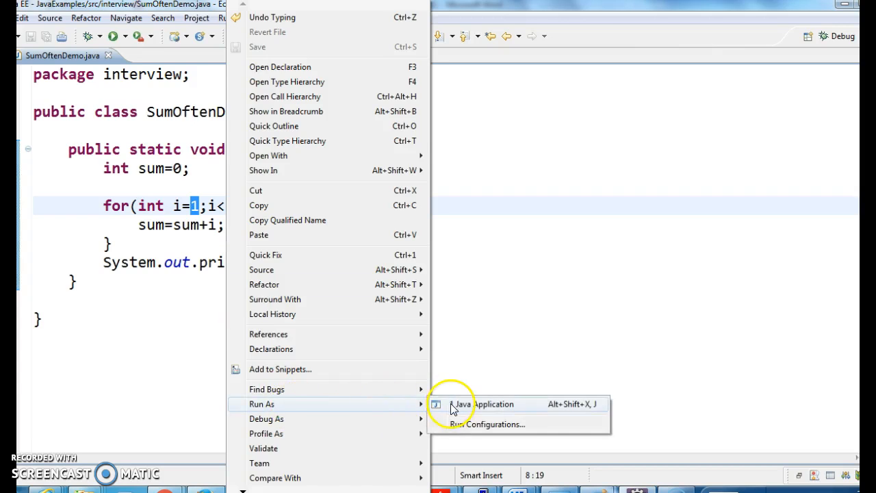
left_click(483, 404)
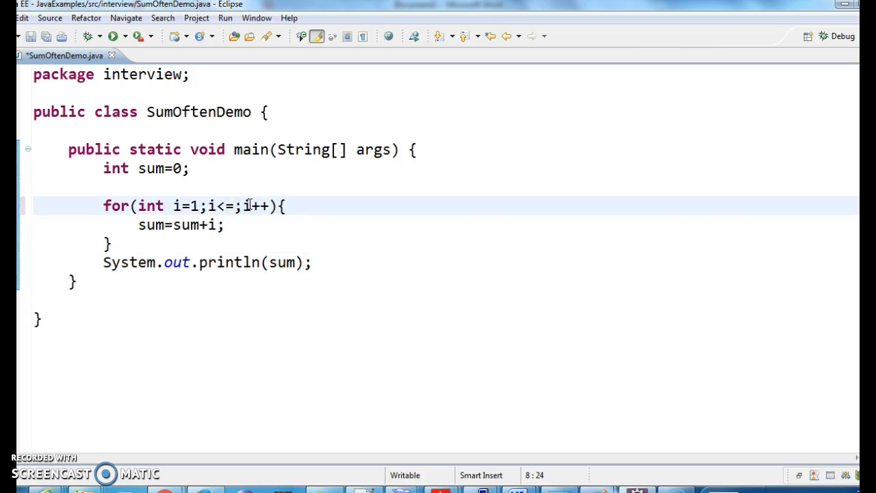
- Set the loop bound to i<=5 and run as Java Application, printing 15
type("5")
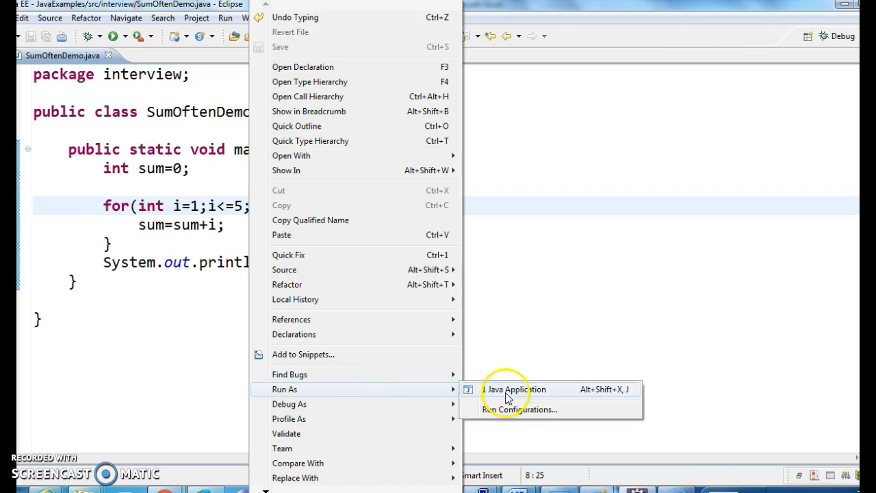
left_click(514, 389)
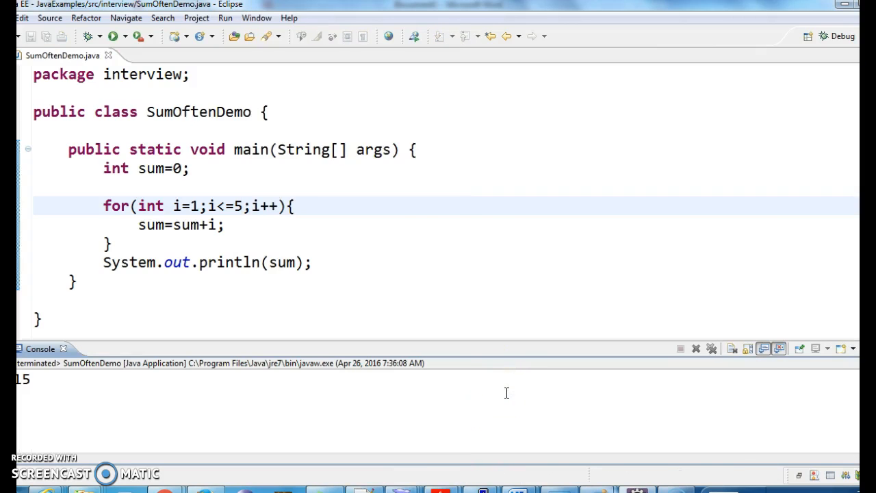
mouse_move(382, 172)
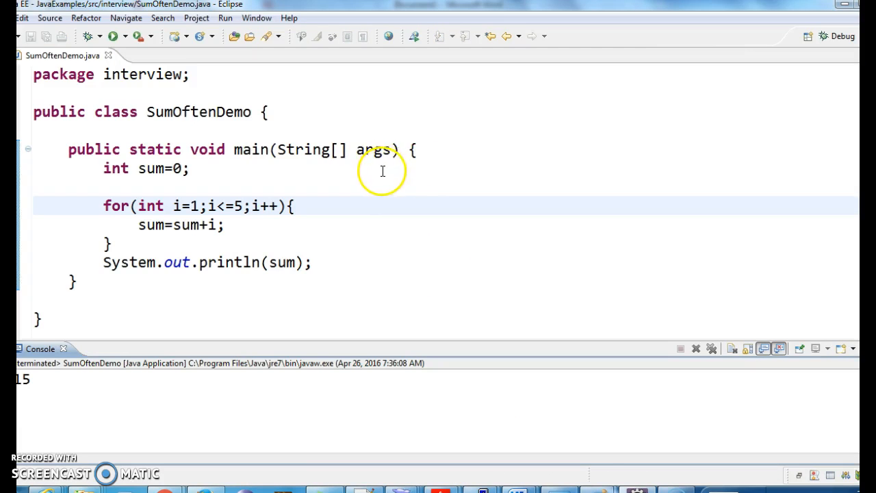
- Add the comment //1+2+3+4+5=15, then delete it again and save the file
type("//")
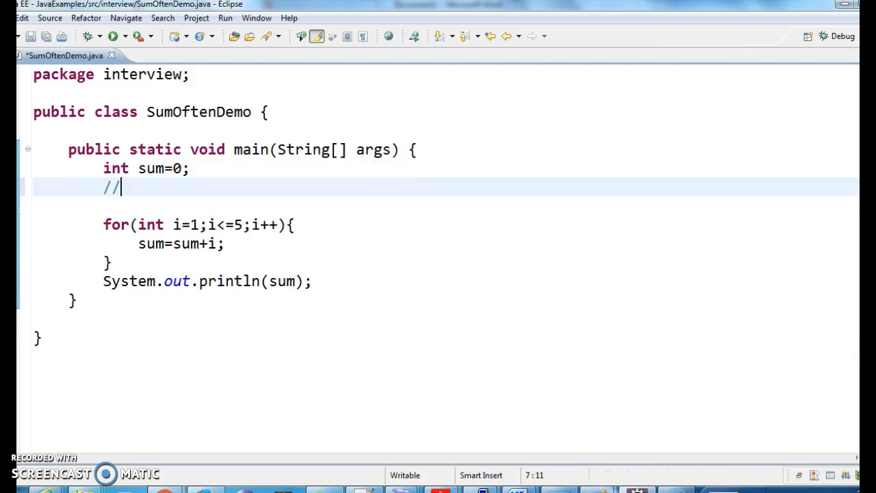
type("1+2+")
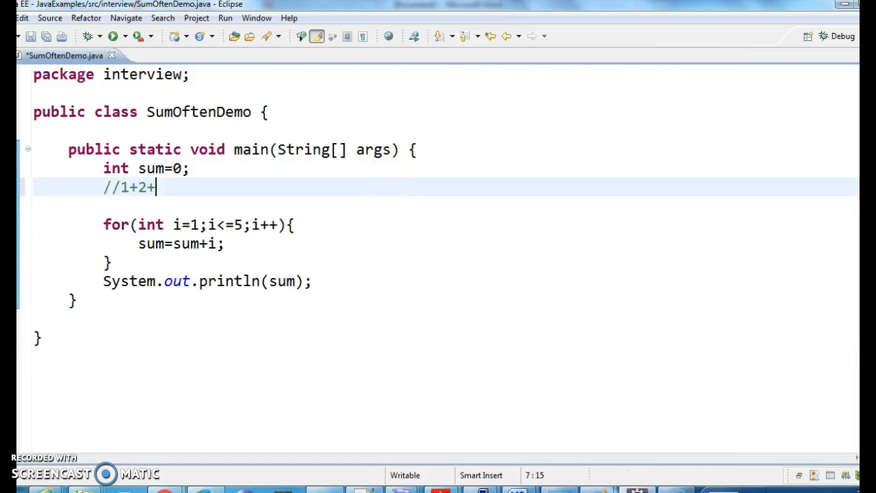
type("3+")
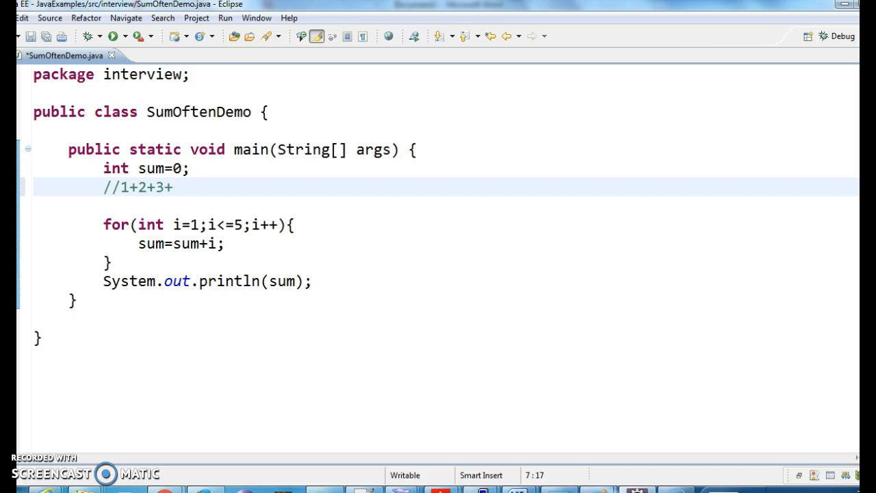
type("4+5")
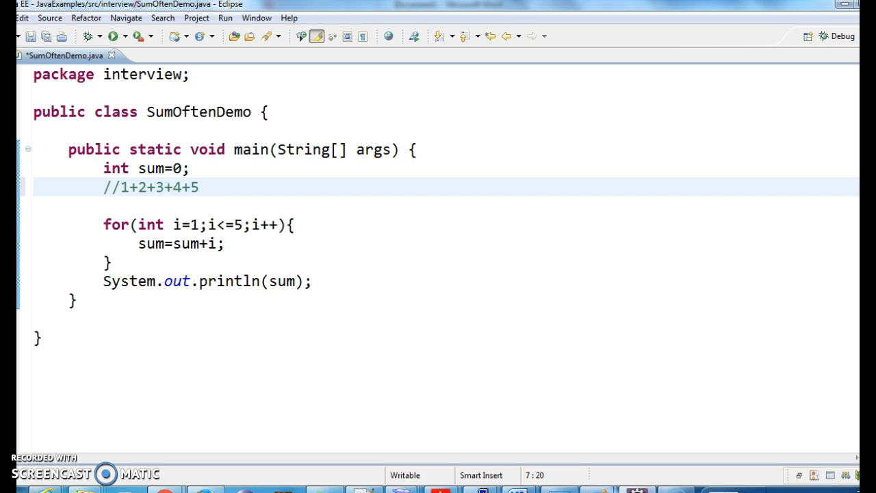
type("=")
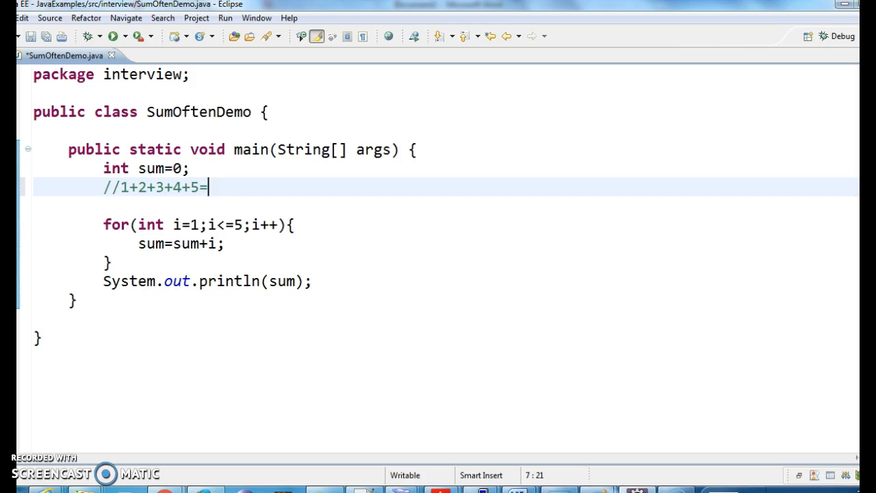
type("15")
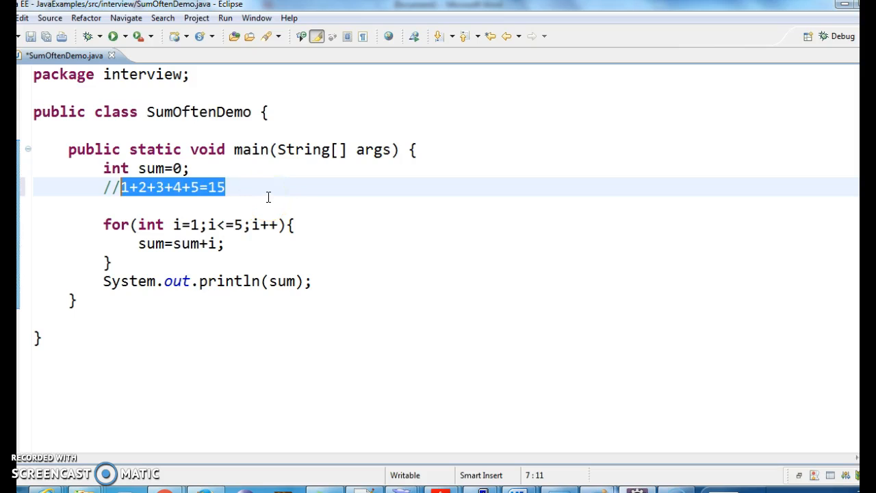
key("Delete")
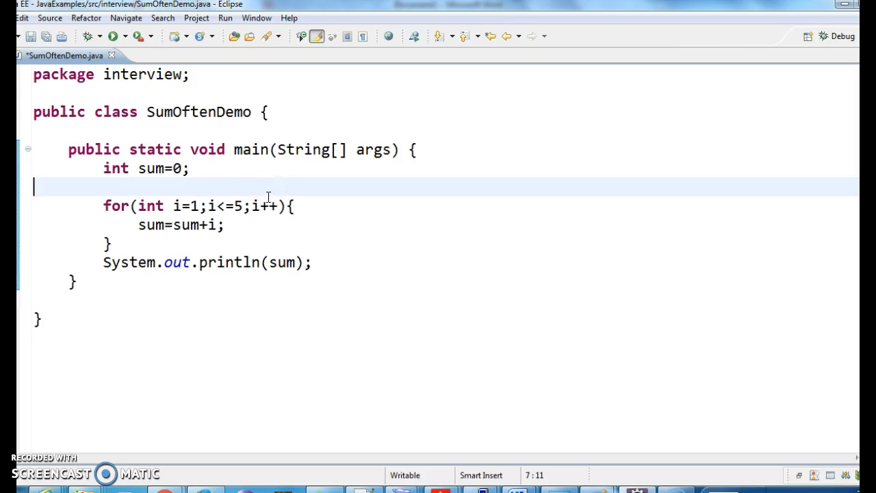
key("ctrl+s")
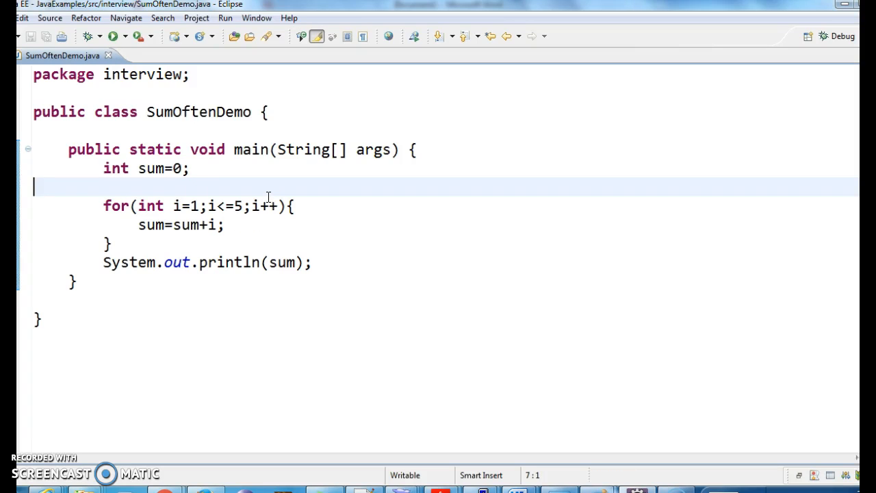
mouse_move(178, 330)
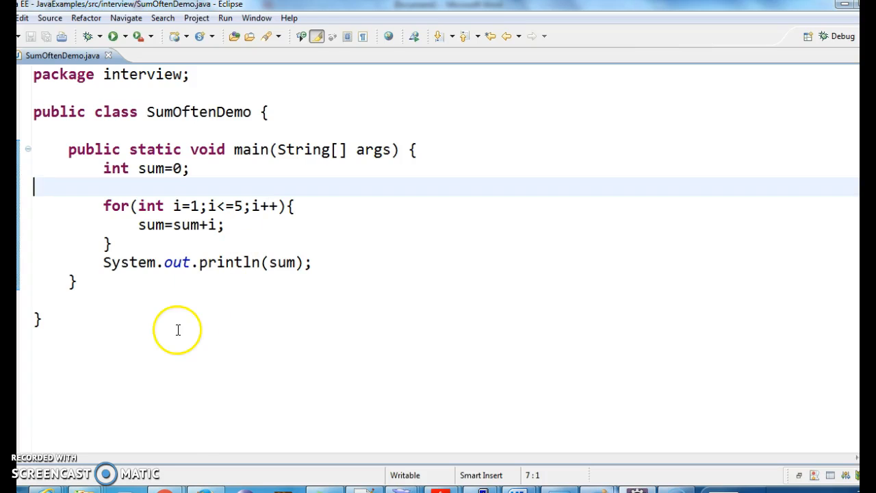